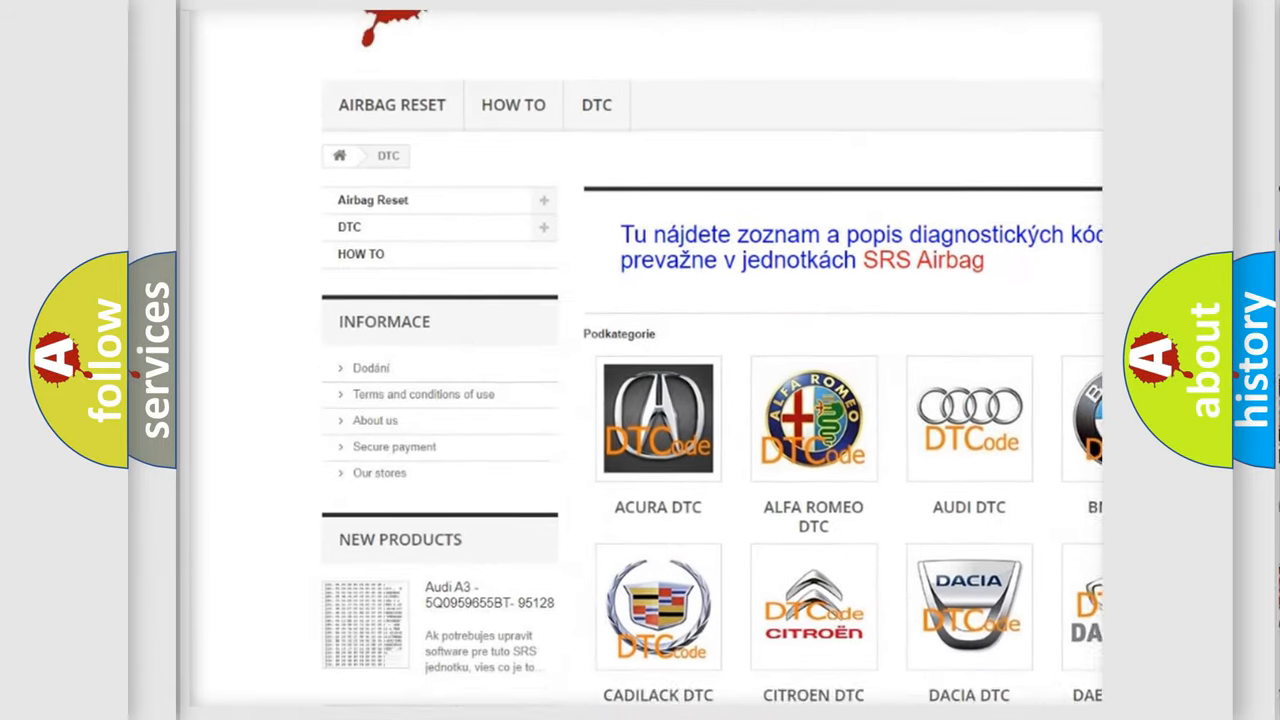
{"action": "scroll", "scroll_direction": "down", "scroll_amount": 3}
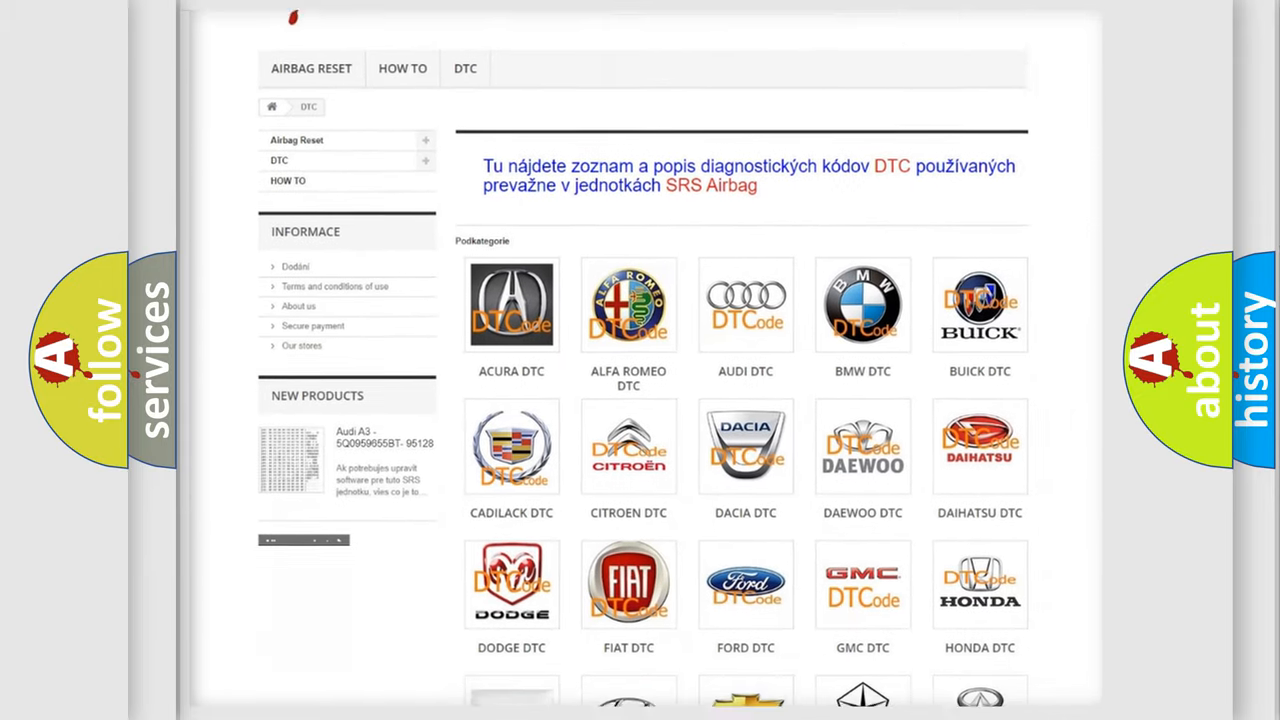
{"action": "scroll", "scroll_direction": "down", "scroll_amount": 3}
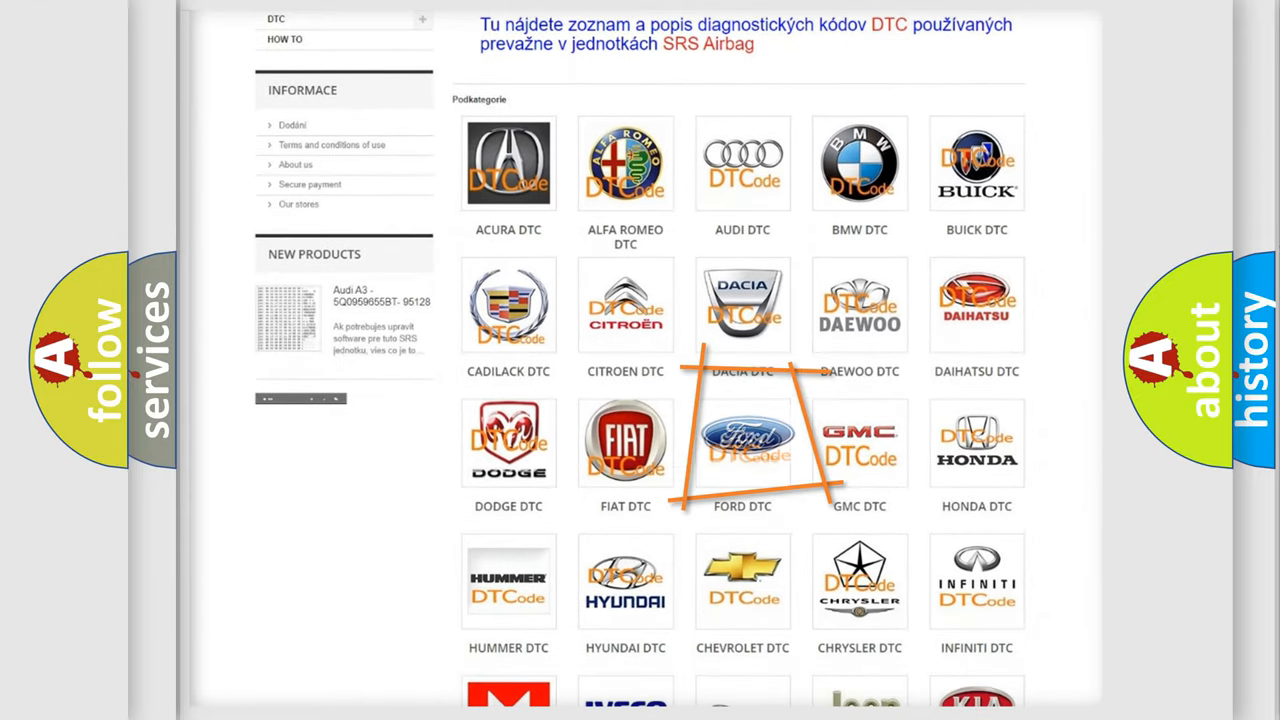